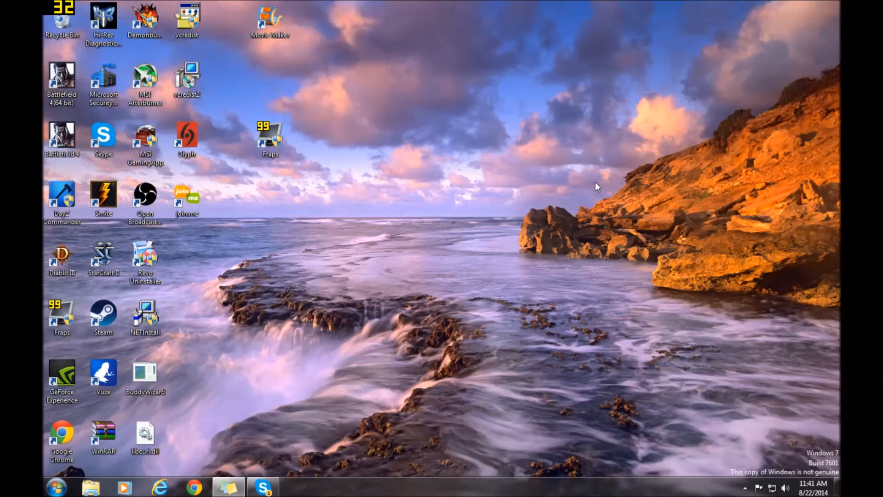
pyautogui.moveTo(506, 347)
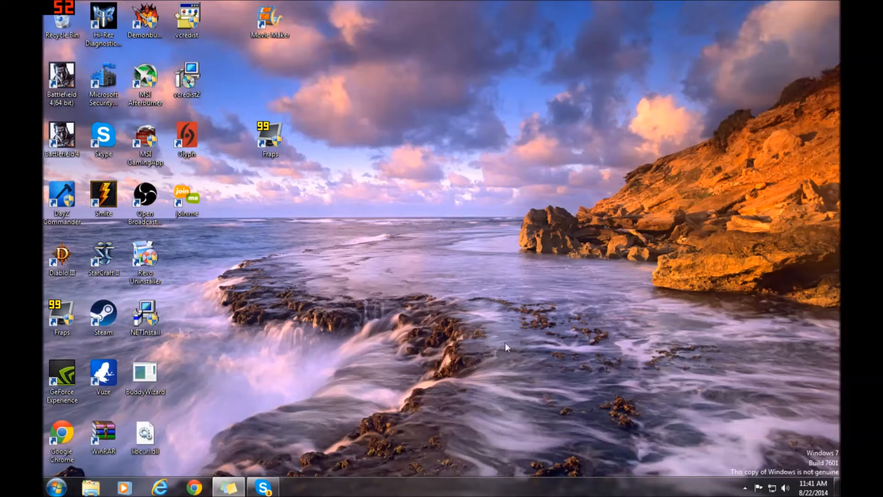
pyautogui.moveTo(283, 290)
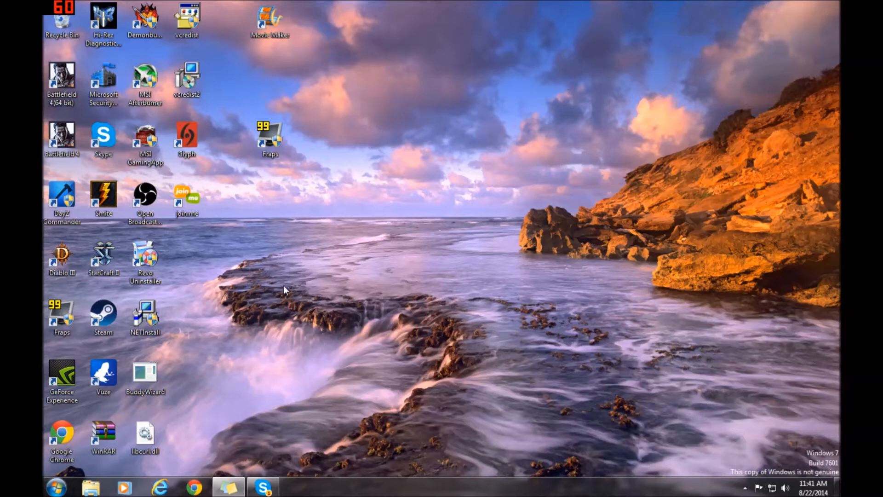
pyautogui.moveTo(566, 306)
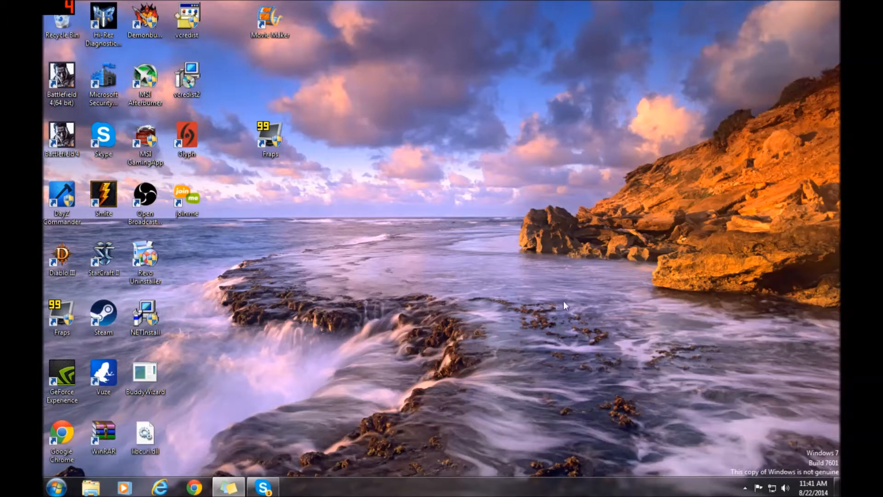
pyautogui.moveTo(539, 307)
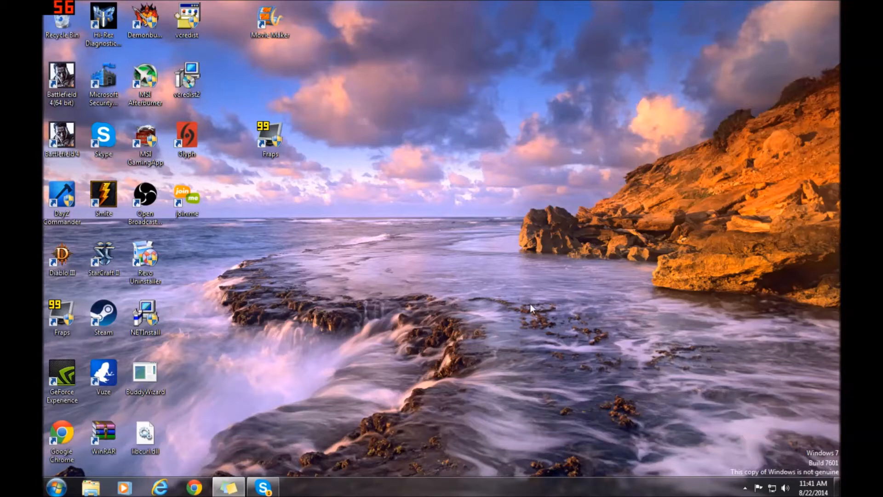
pyautogui.moveTo(723, 477)
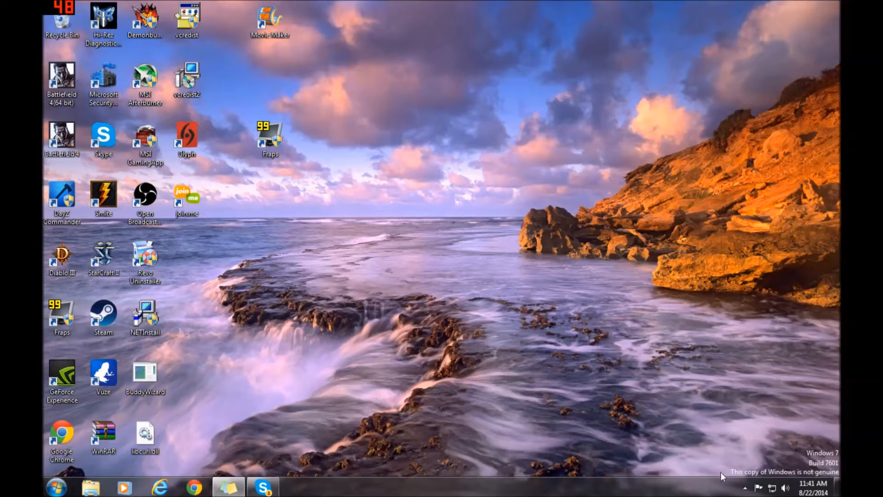
pyautogui.moveTo(825, 454)
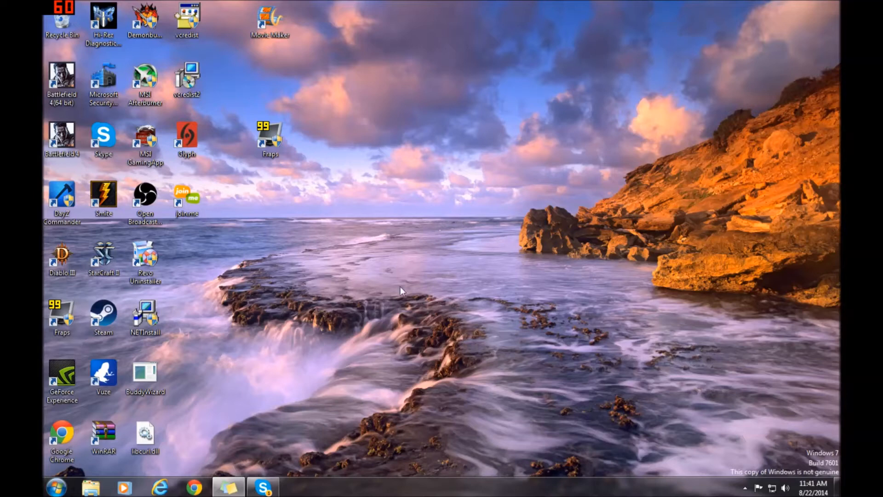
pyautogui.moveTo(471, 241)
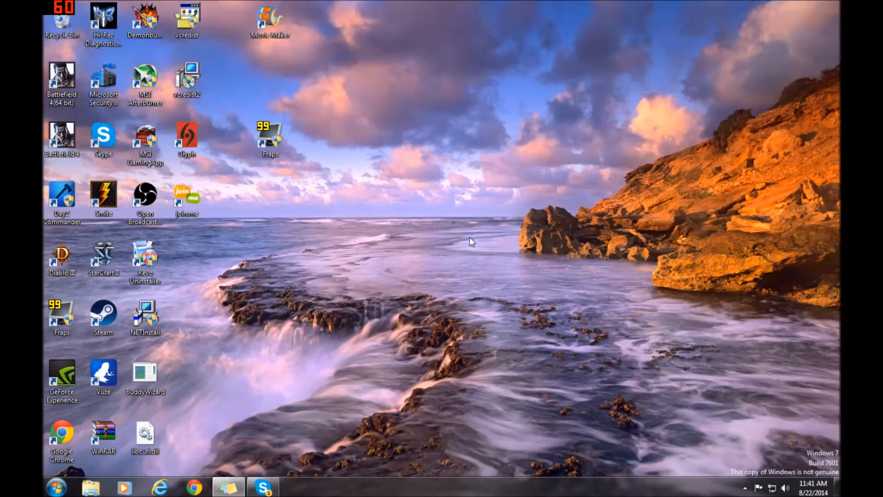
pyautogui.moveTo(479, 237)
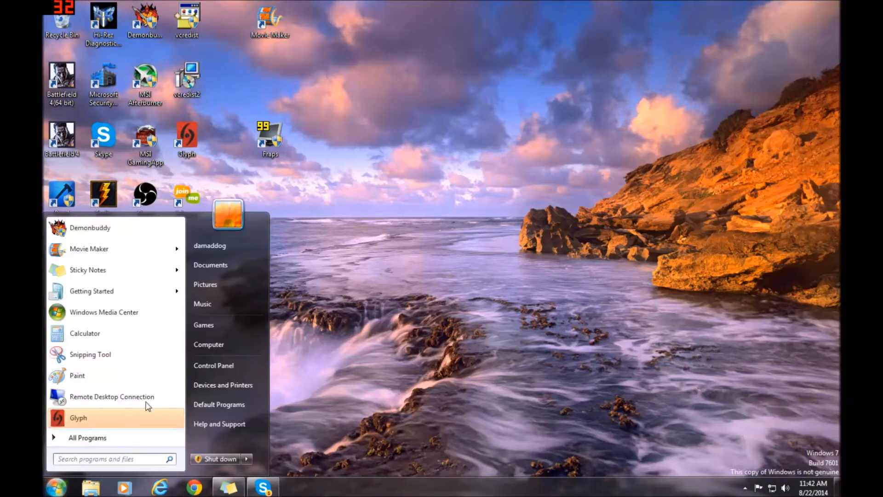
# - Navigate from Computer through Local Disk (C:) and Windows into the System32 folder
pyautogui.click(208, 344)
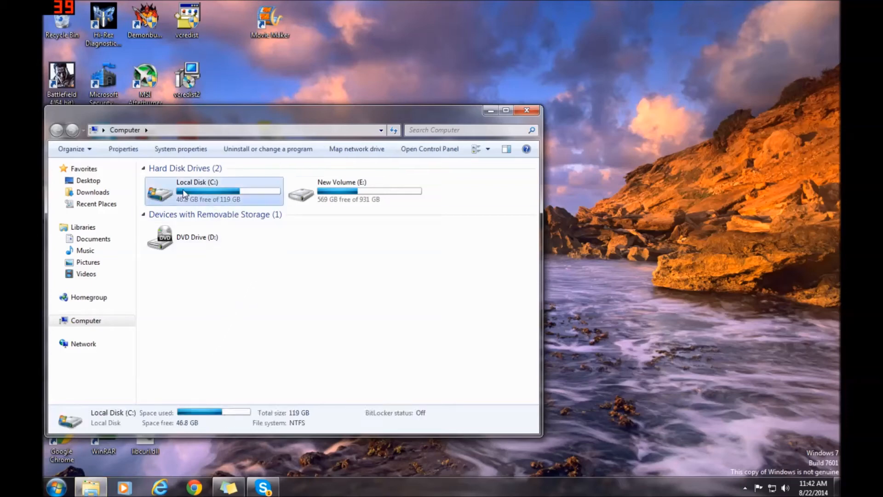
pyautogui.doubleClick(214, 191)
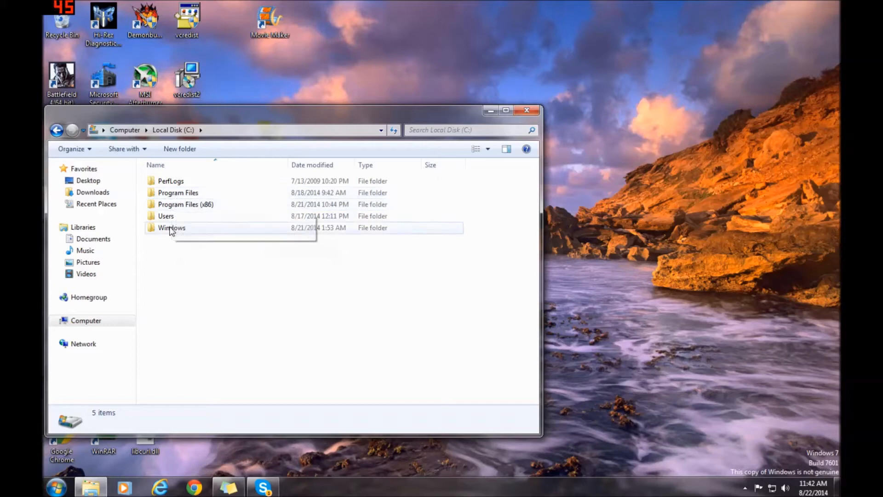
pyautogui.doubleClick(172, 228)
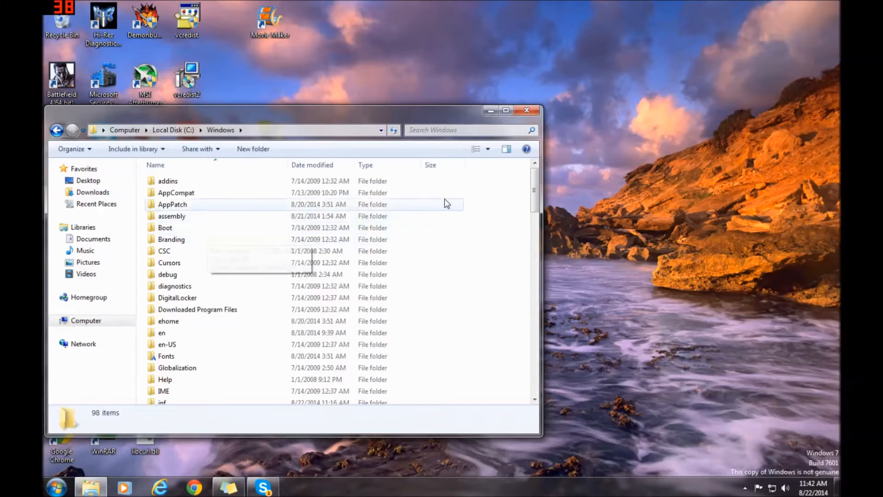
pyautogui.scroll(-3)
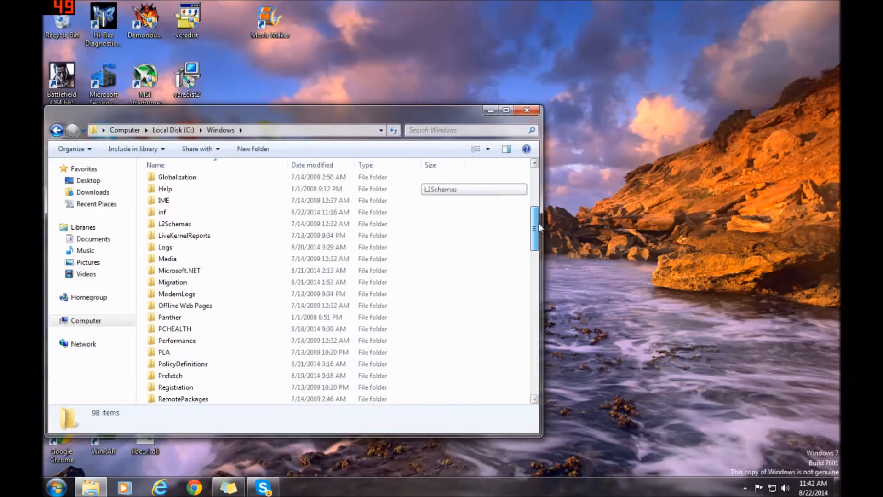
pyautogui.scroll(-3)
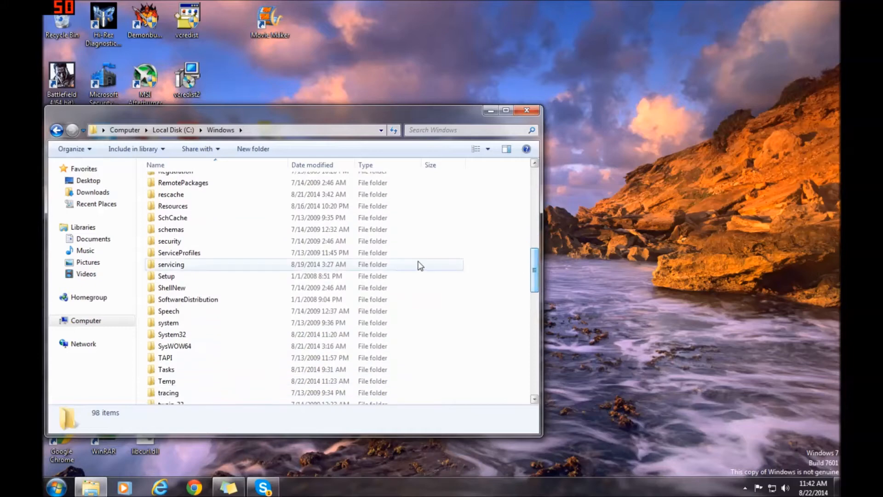
pyautogui.moveTo(169, 299)
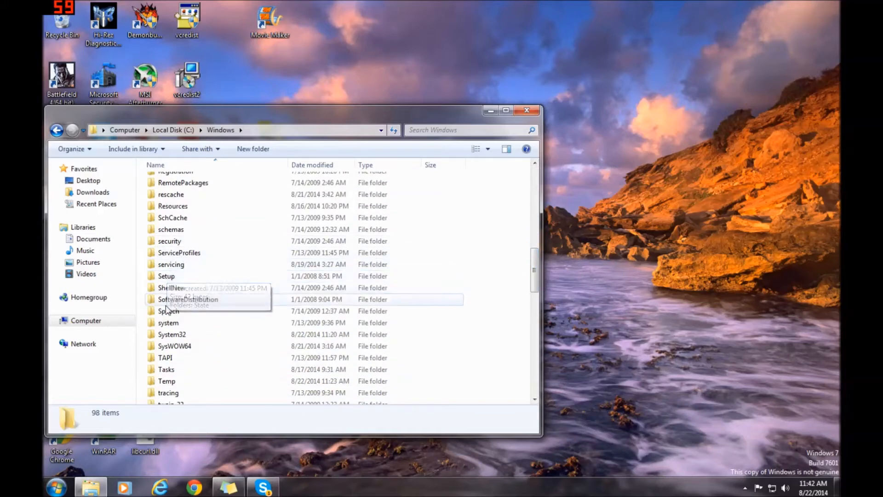
pyautogui.doubleClick(171, 334)
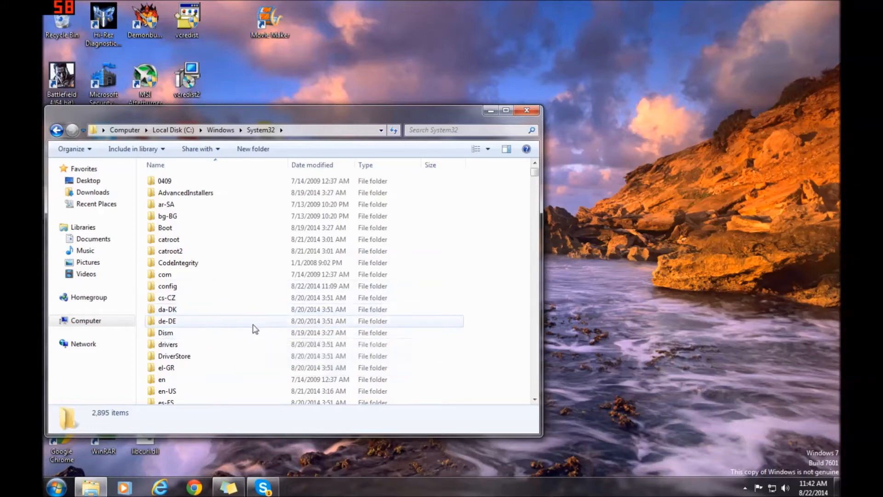
# - Search System32 for 'slui' and bring up the context menu on the slui fake result
pyautogui.write('slui')
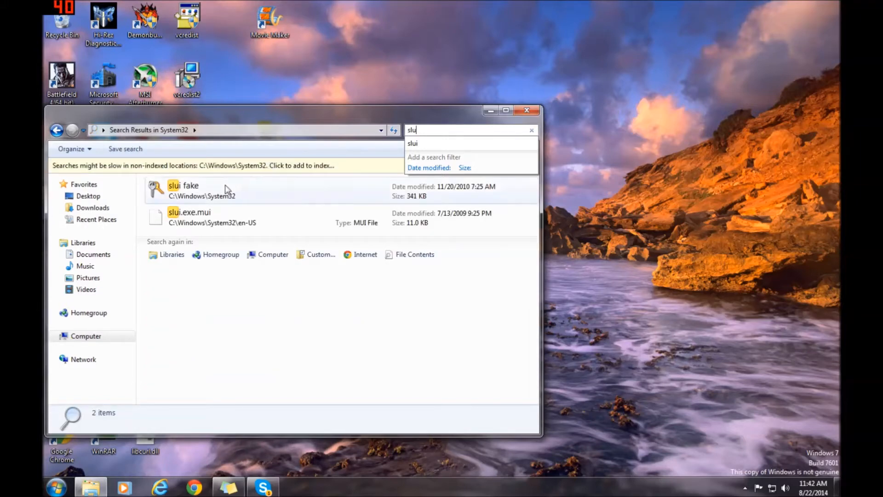
pyautogui.click(183, 189)
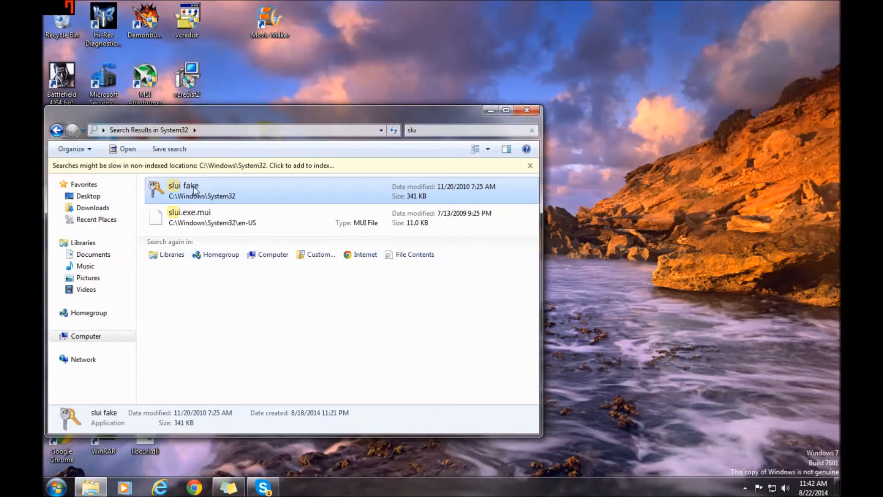
pyautogui.rightClick(183, 189)
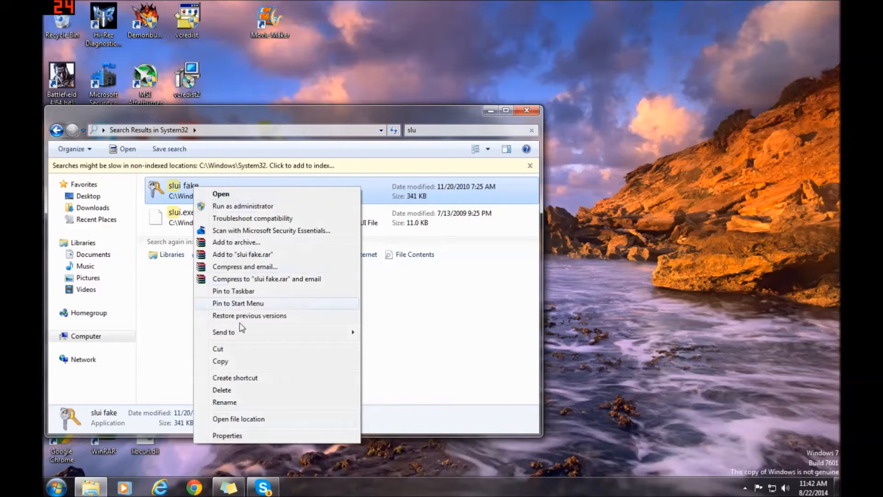
# - Reach the Advanced Security Settings of slui fake via its Properties Security page
pyautogui.click(227, 435)
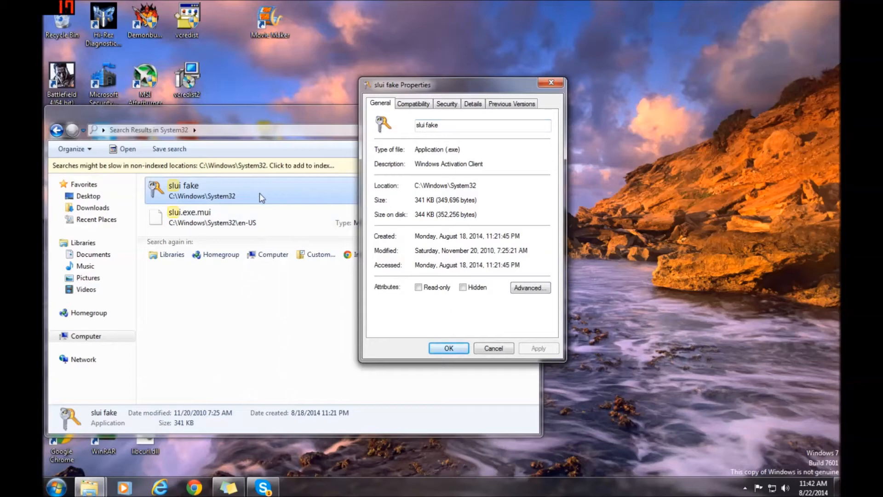
pyautogui.moveTo(268, 206)
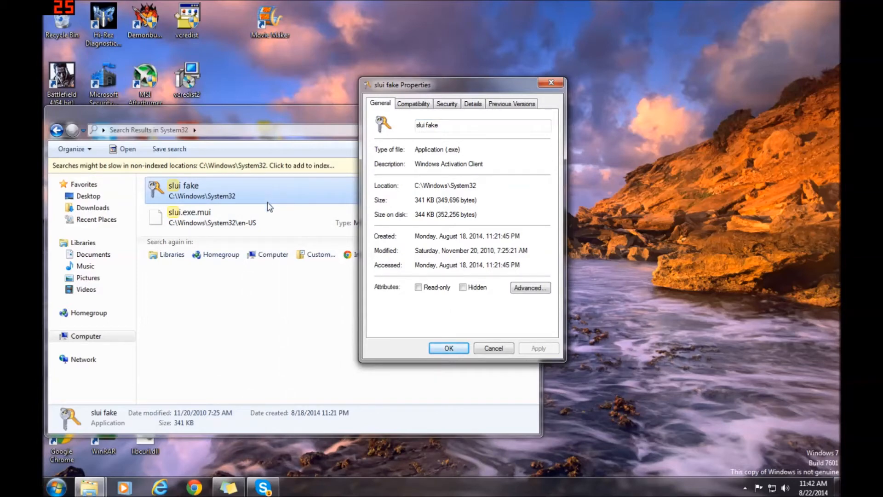
pyautogui.click(447, 103)
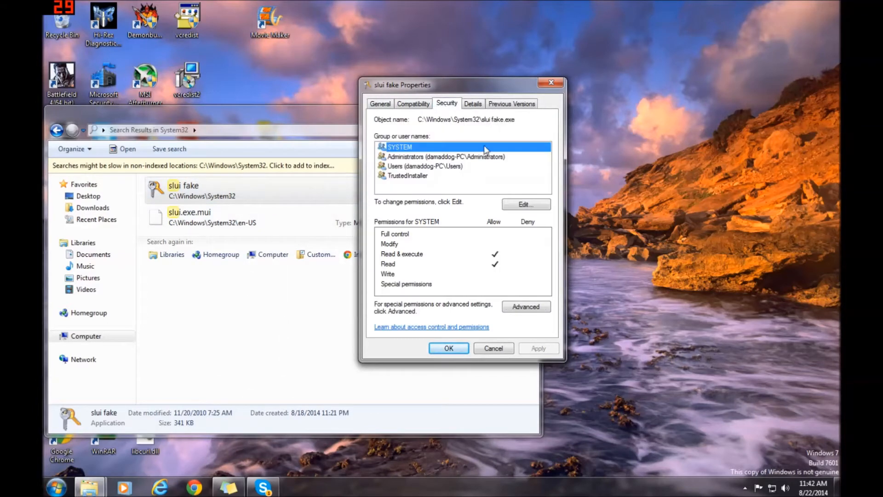
pyautogui.moveTo(520, 177)
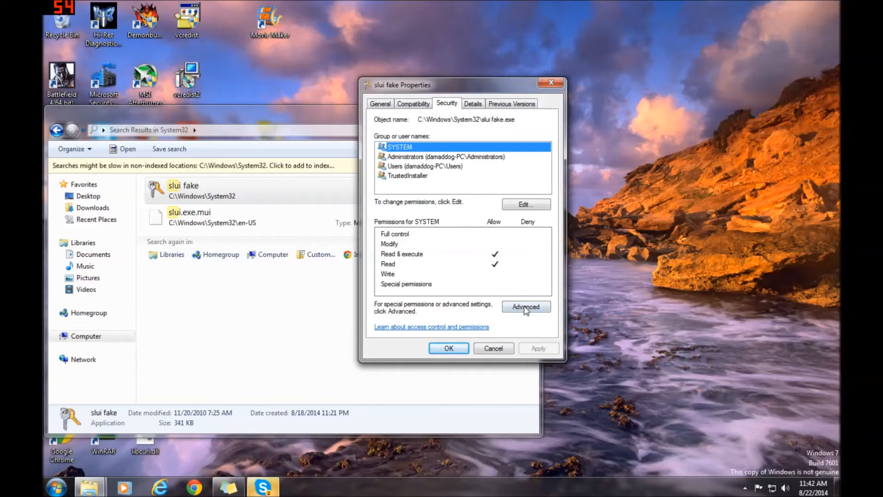
pyautogui.click(525, 306)
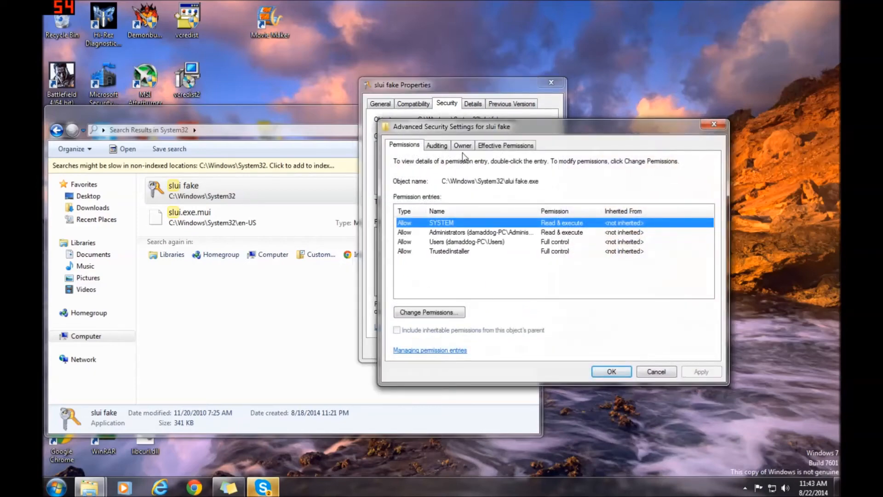
# - Change the owner of slui fake to the damaddog account and close the security dialogs
pyautogui.click(462, 145)
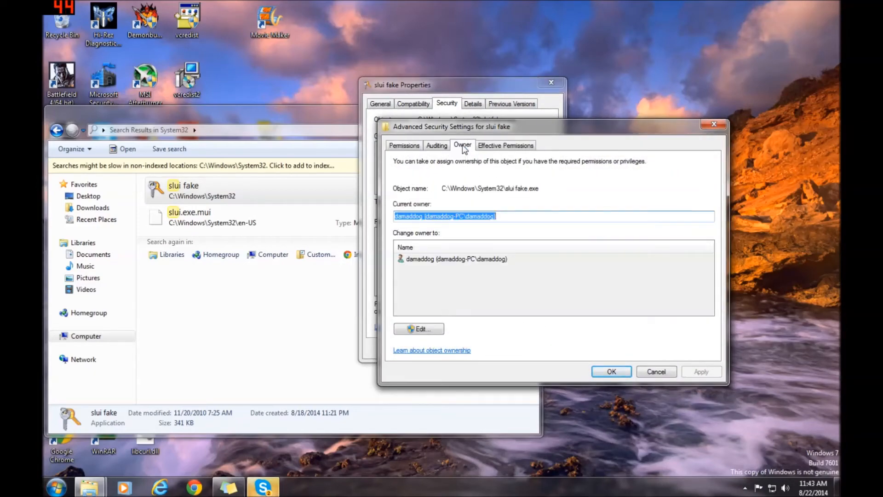
pyautogui.moveTo(476, 272)
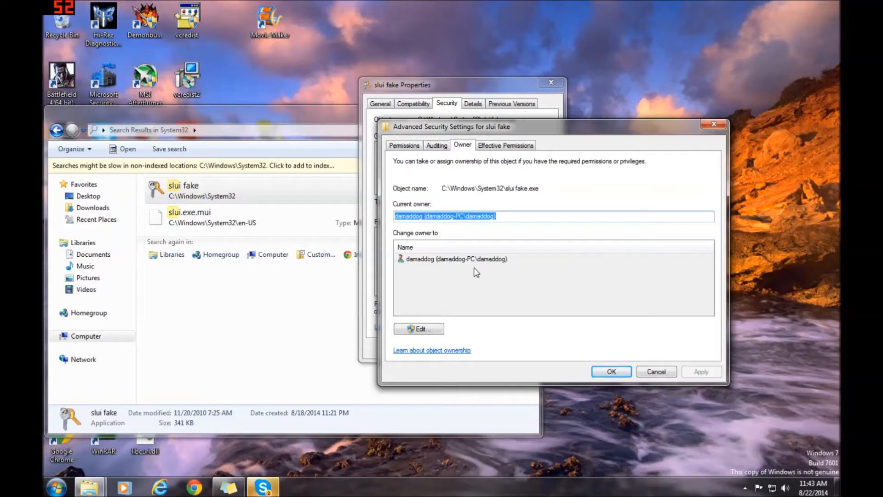
pyautogui.moveTo(435, 201)
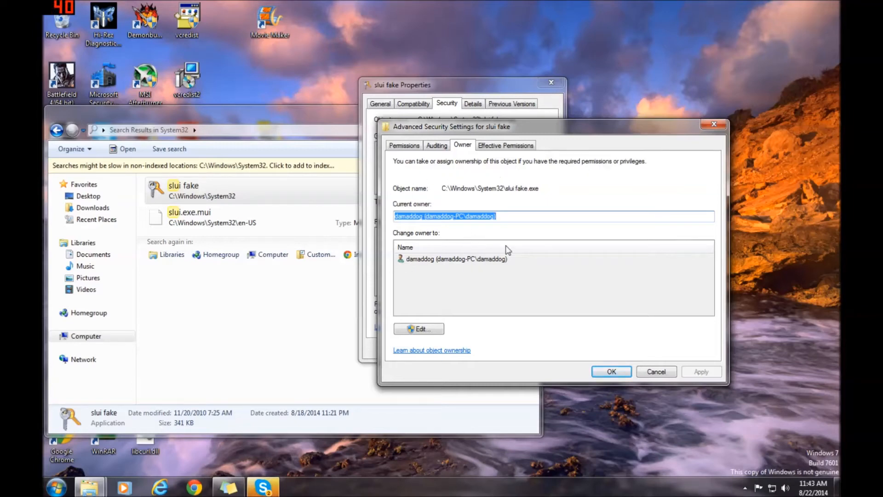
pyautogui.click(420, 328)
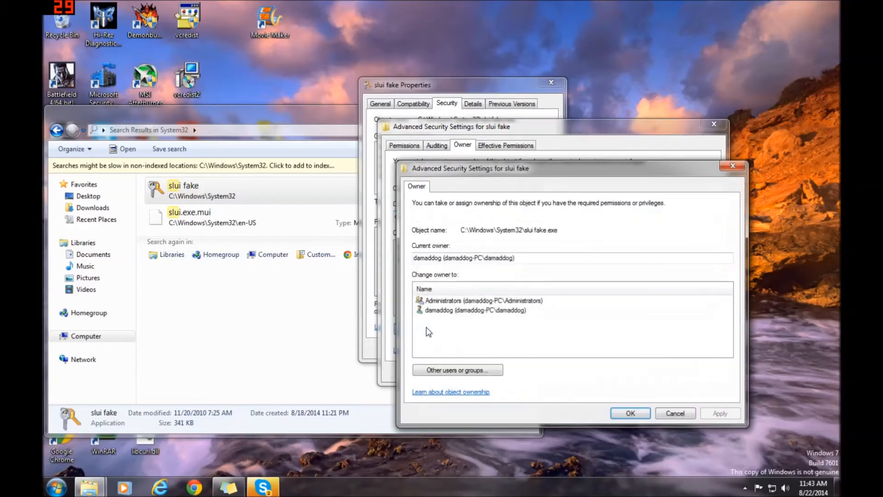
pyautogui.click(475, 310)
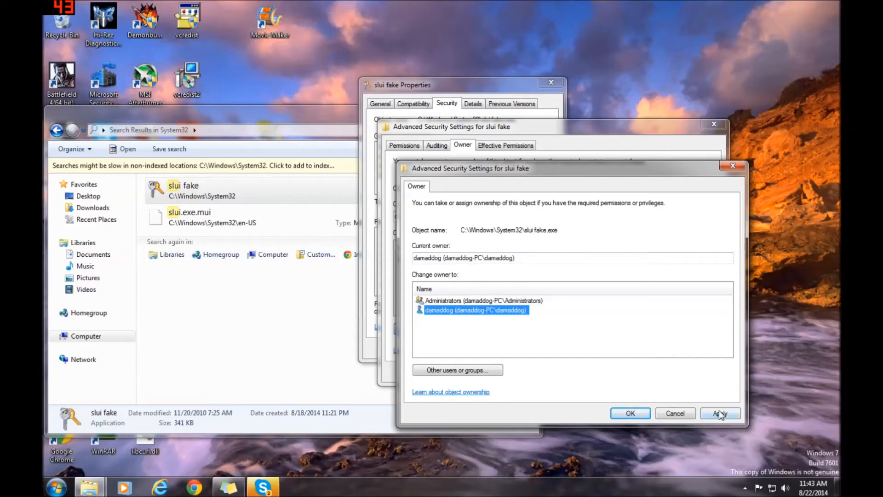
pyautogui.moveTo(630, 413)
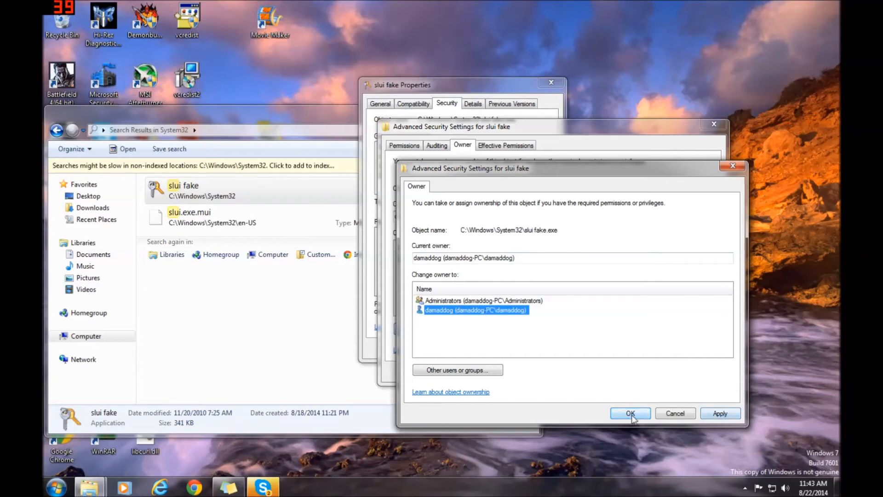
pyautogui.click(631, 413)
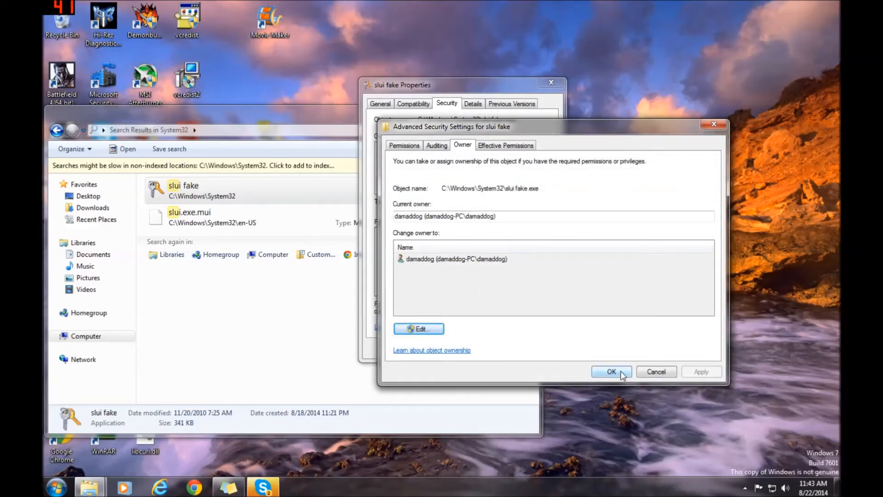
pyautogui.click(612, 371)
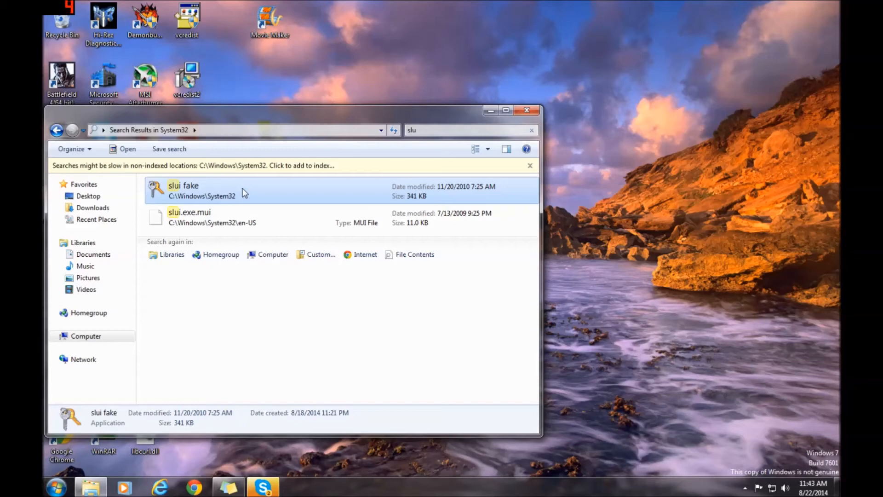
# - Reopen slui fake's Security permissions for editing
pyautogui.rightClick(201, 190)
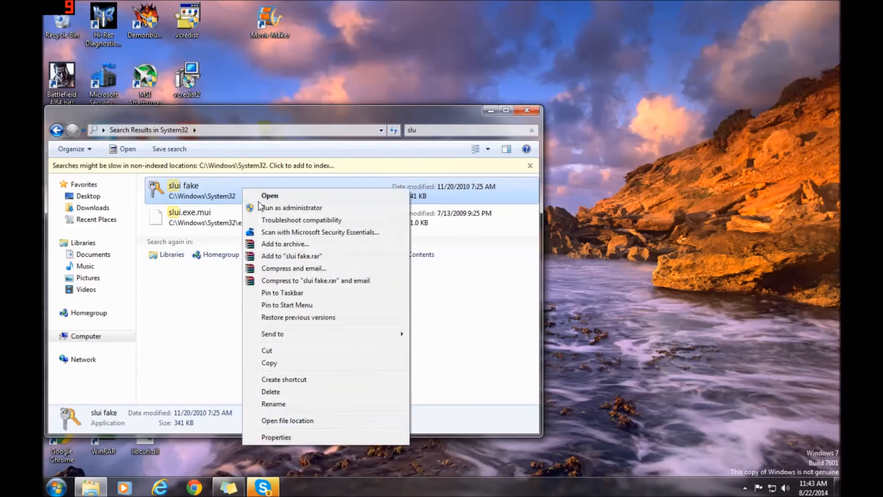
pyautogui.click(276, 436)
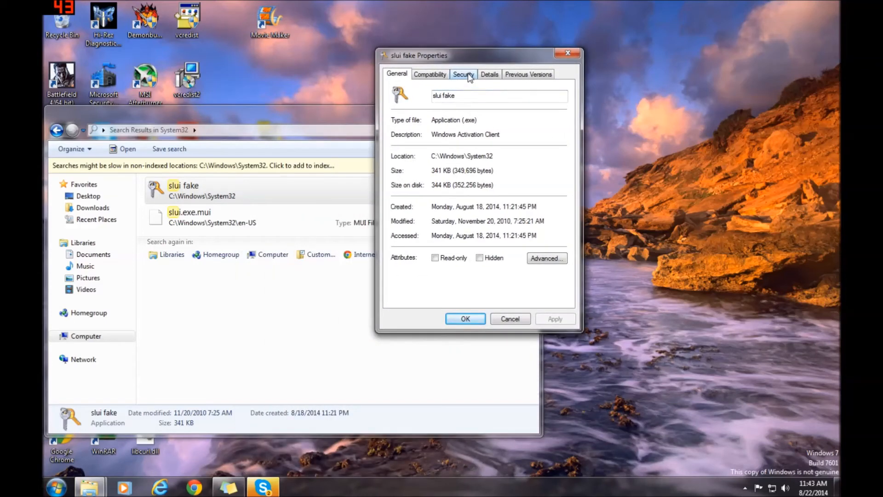
pyautogui.click(462, 74)
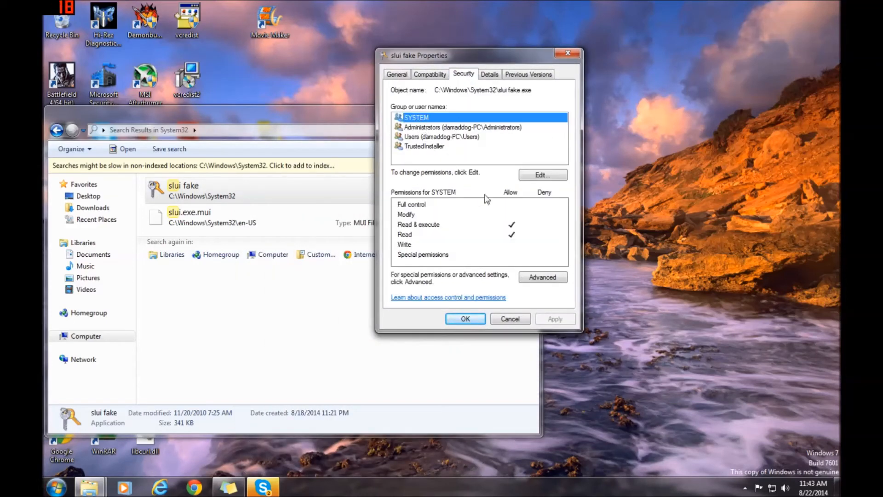
pyautogui.click(541, 174)
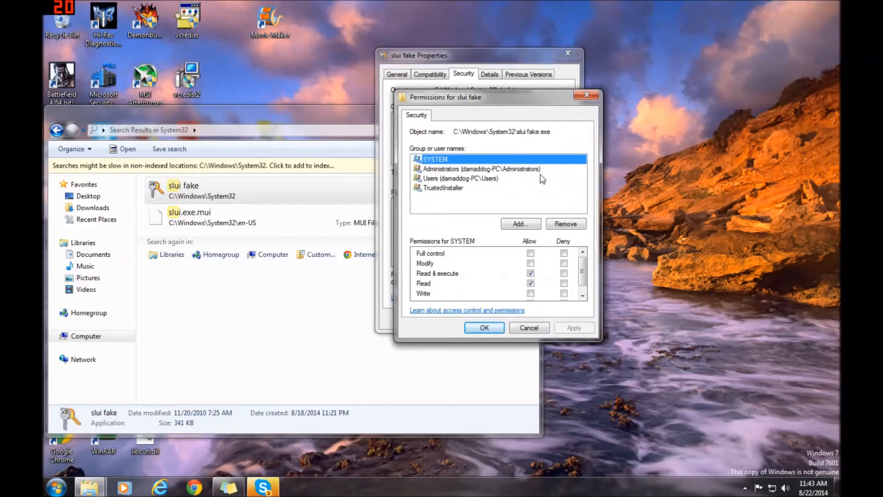
pyautogui.moveTo(434, 180)
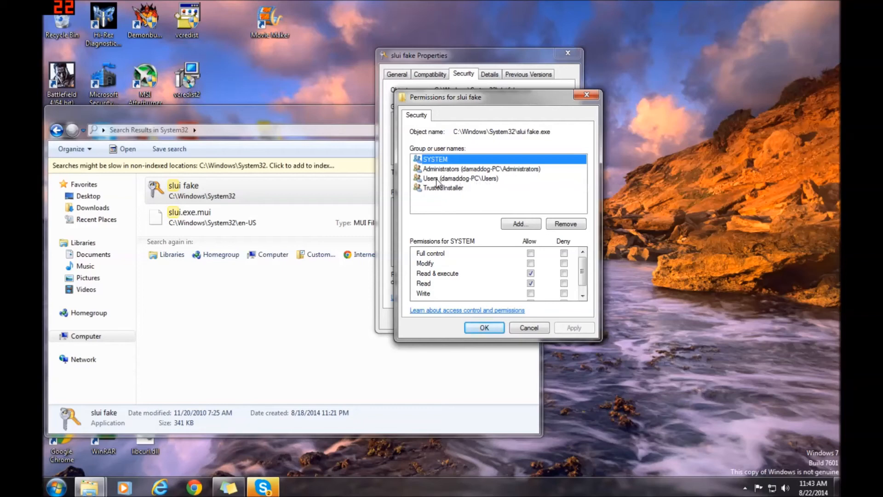
# - Allow the Users group Full control on slui fake and close its properties
pyautogui.click(462, 178)
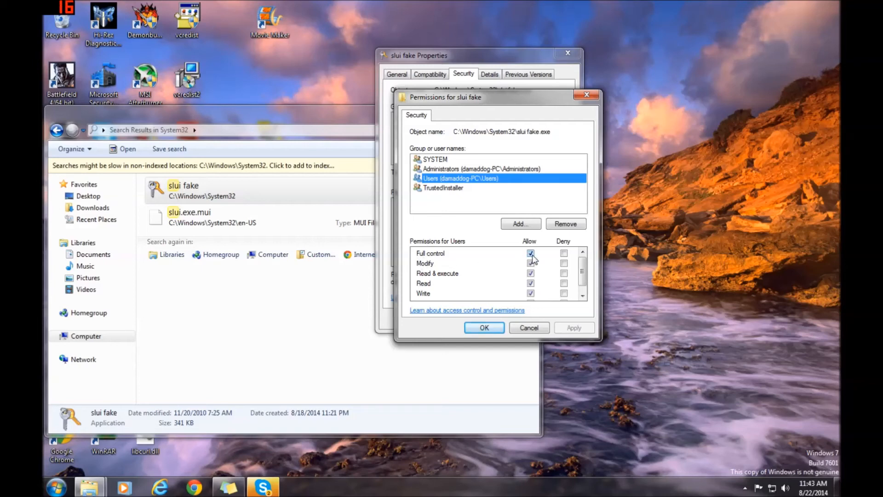
pyautogui.click(530, 253)
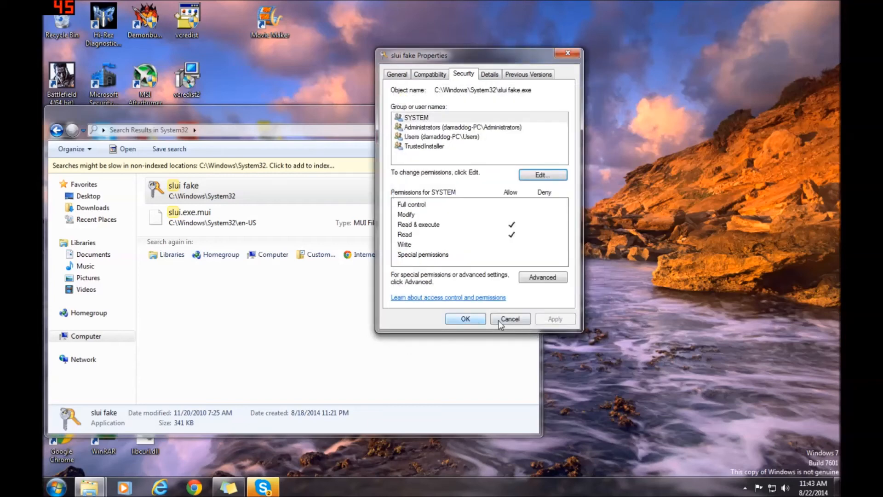
pyautogui.click(509, 319)
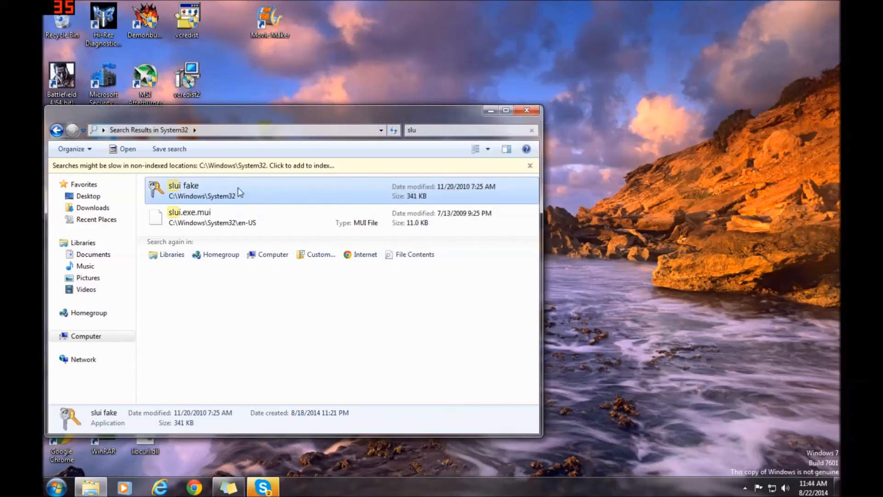
# - Delete slui fake, leaving only slui.exe.mui in the results
pyautogui.rightClick(184, 190)
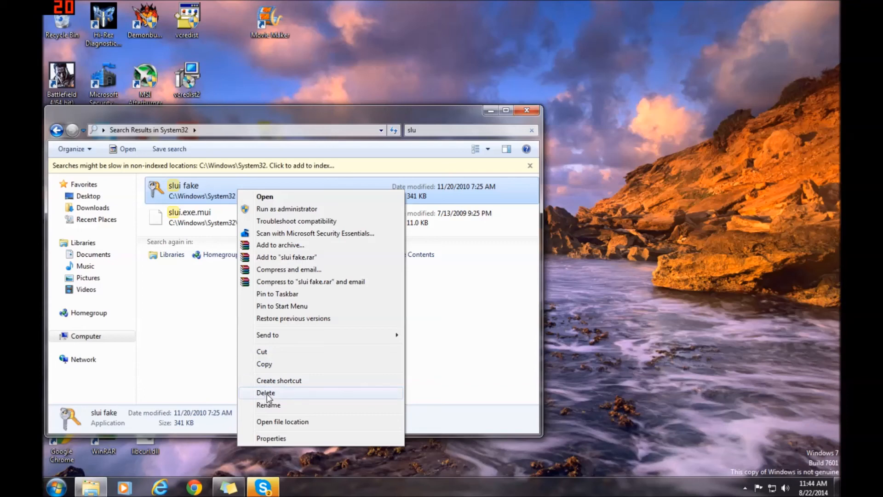
pyautogui.click(265, 392)
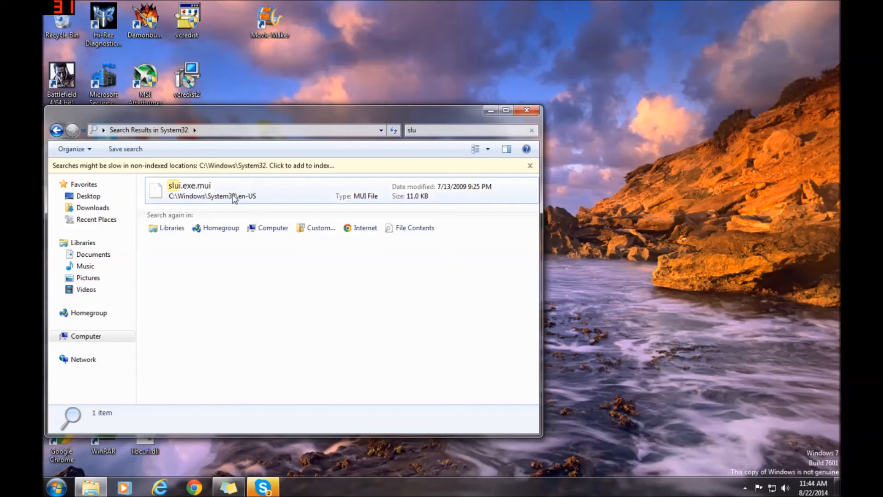
pyautogui.moveTo(257, 199)
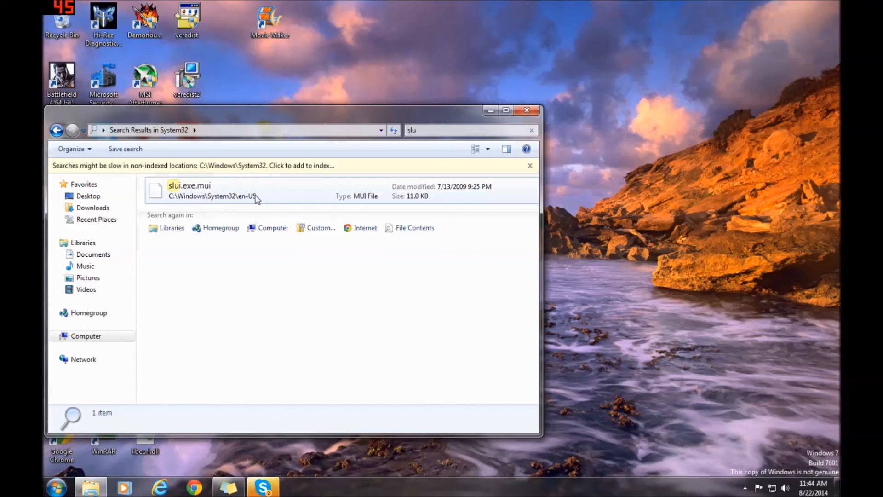
pyautogui.moveTo(431, 253)
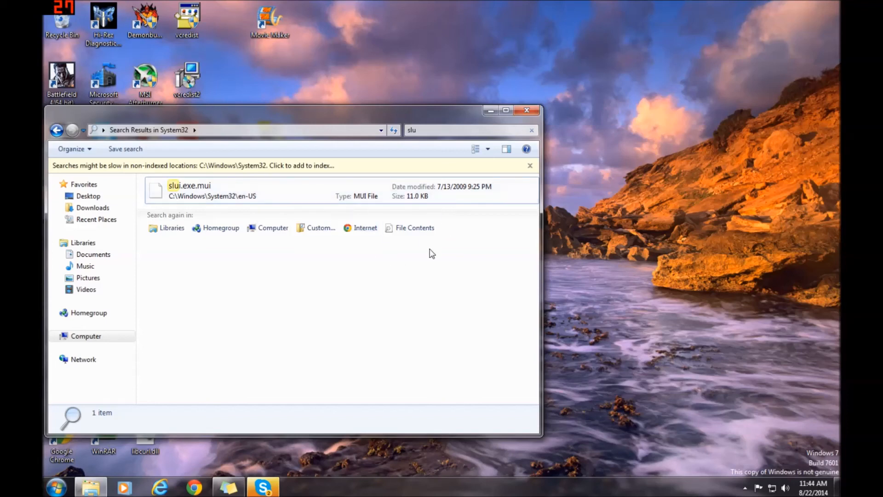
pyautogui.moveTo(453, 222)
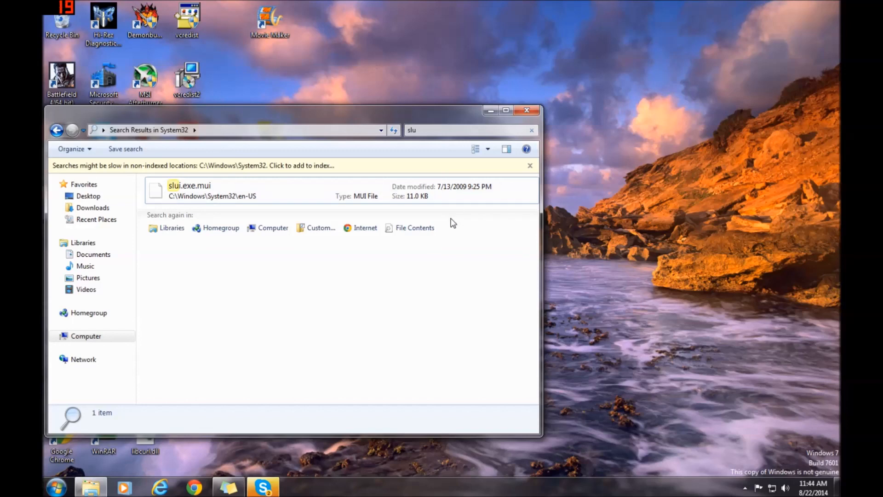
pyautogui.moveTo(527, 234)
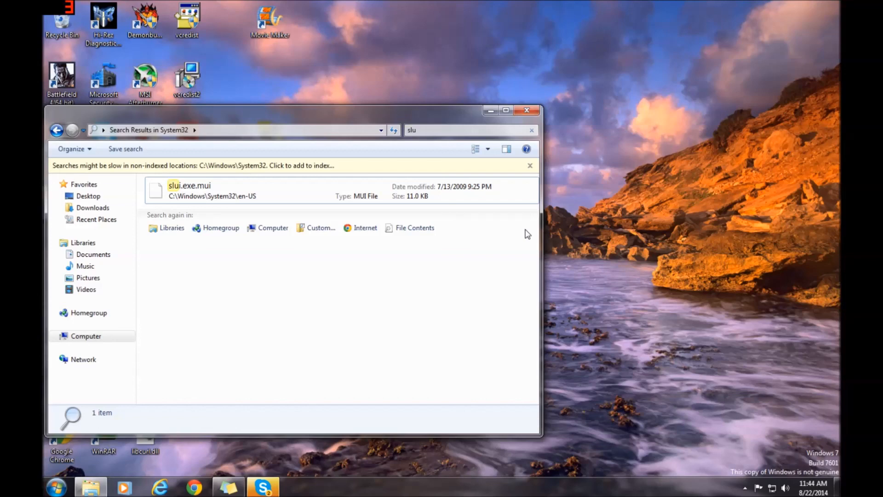
pyautogui.moveTo(599, 209)
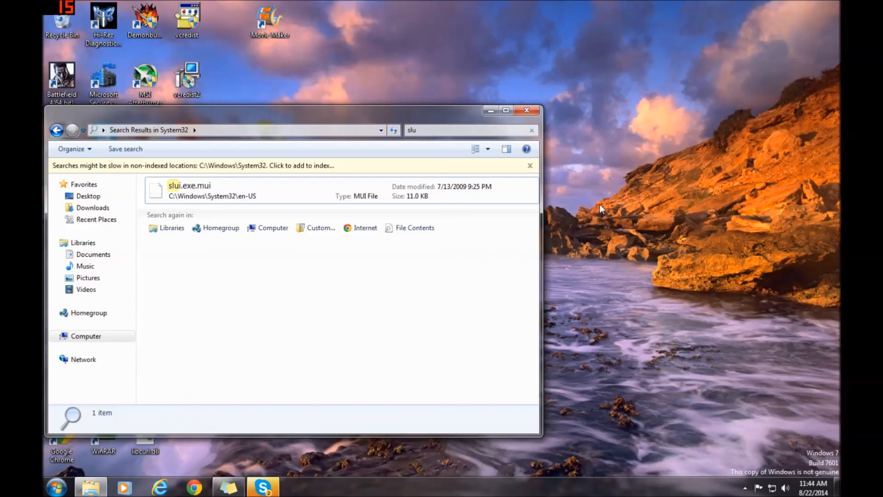